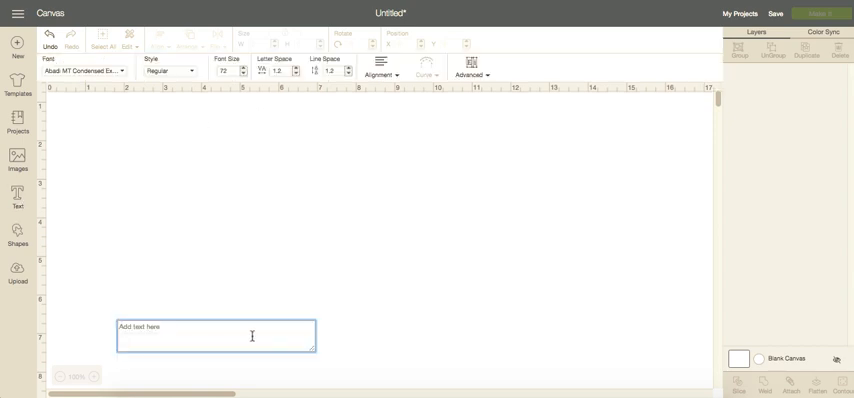
Step: Add a text box reading 'Hello how are you?' to the canvas
text(Hello are)
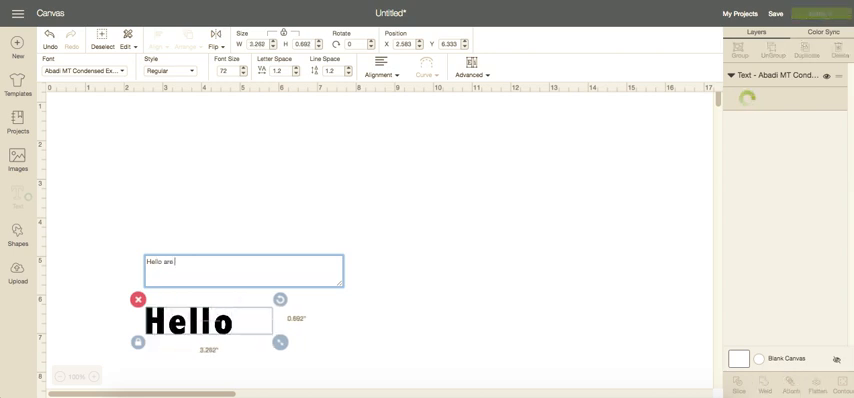
text(how)
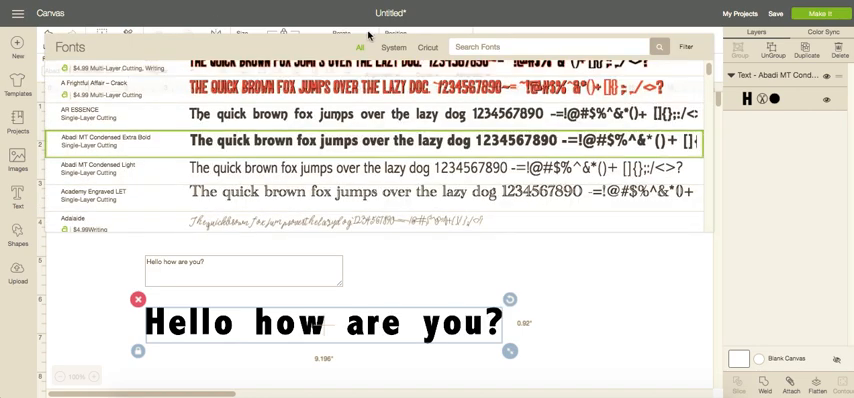
Step: Apply the Botanicals font to the 'Hello how are you?' text
click(548, 46)
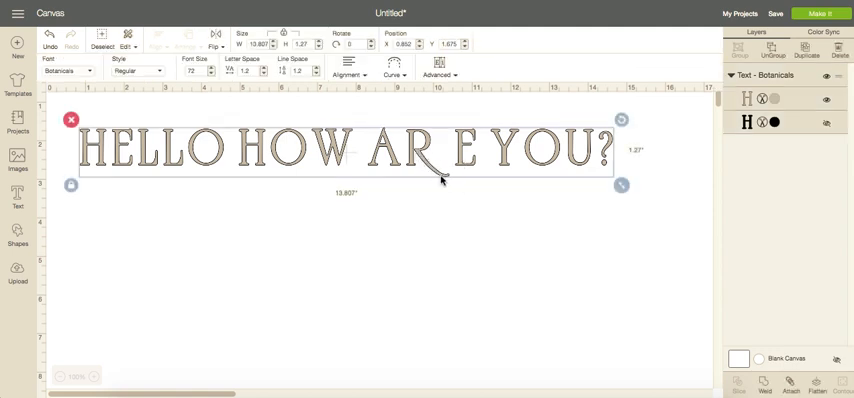
mouse_move(454, 188)
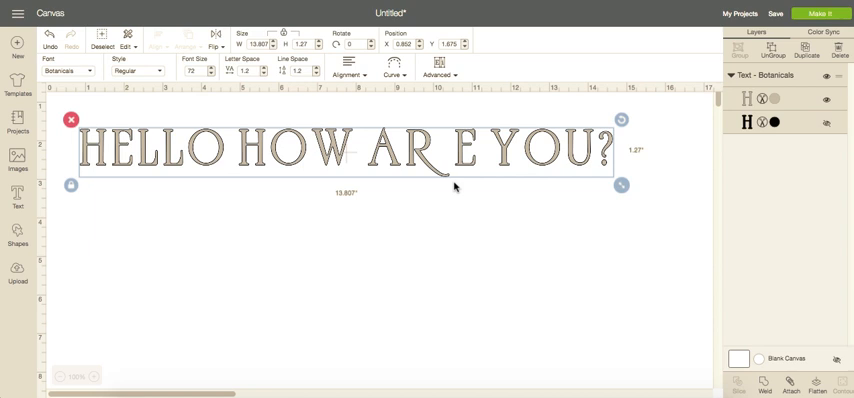
mouse_move(448, 204)
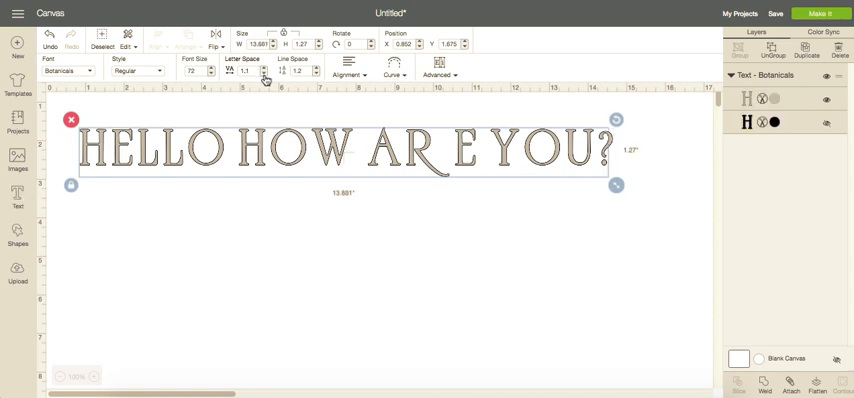
Step: Reduce the Letter Space five notches so the Botanicals phrase becomes noticeably narrower
click(264, 74)
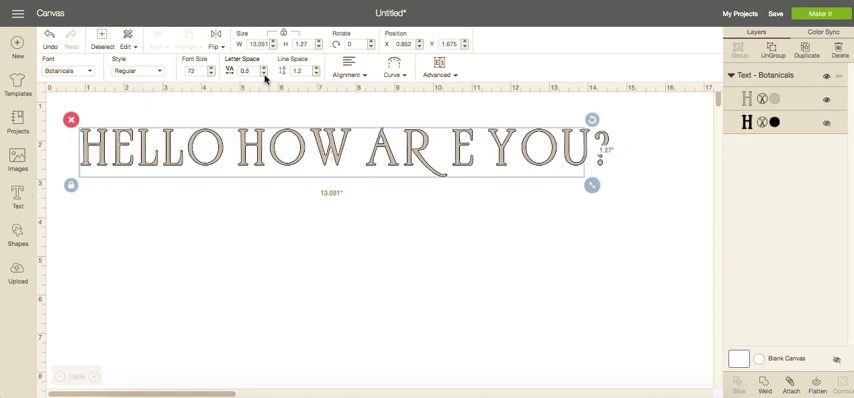
click(264, 72)
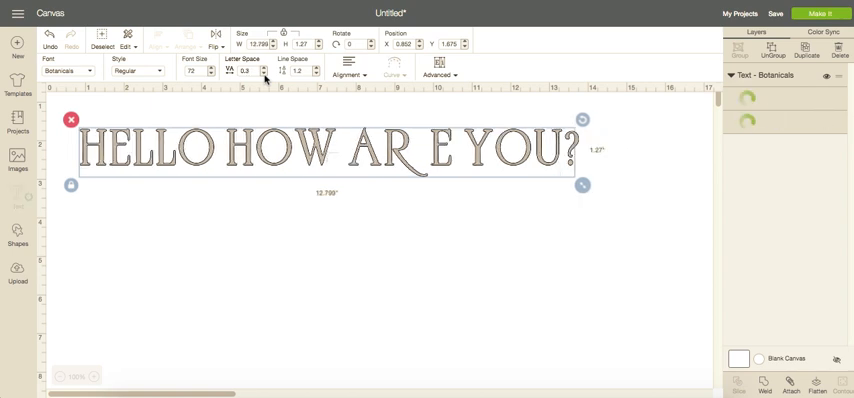
click(264, 74)
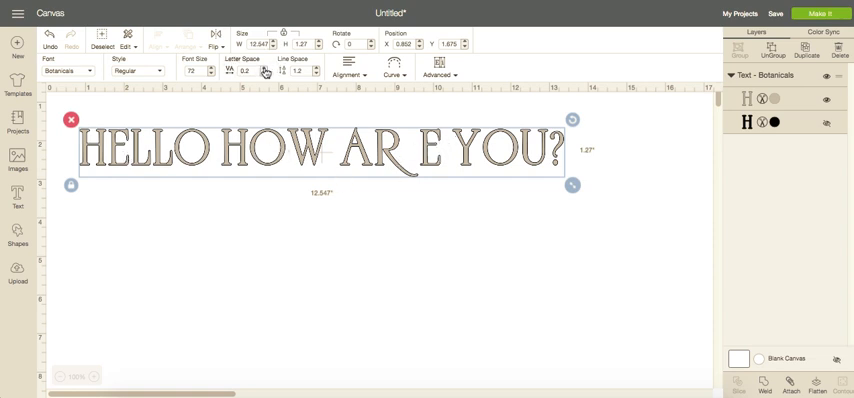
click(266, 70)
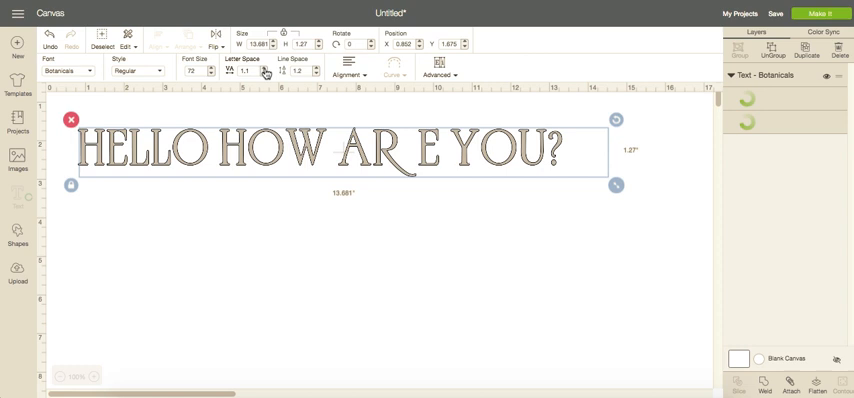
click(264, 72)
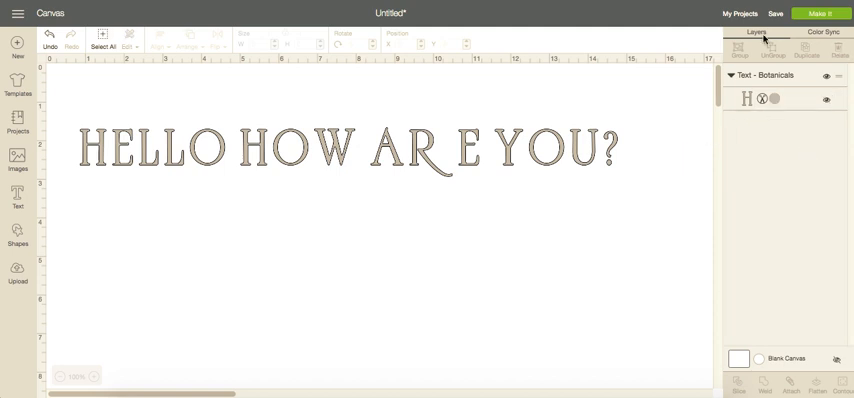
Step: Ungroup the HELLO HOW AR E YOU? text into separate letter layers
click(470, 150)
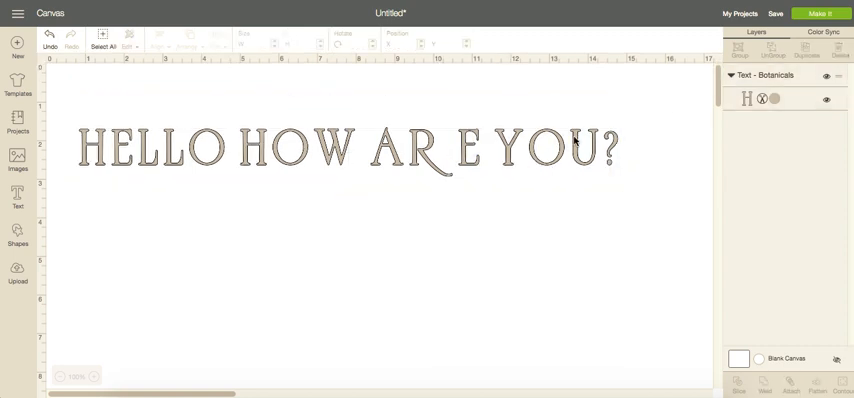
click(344, 148)
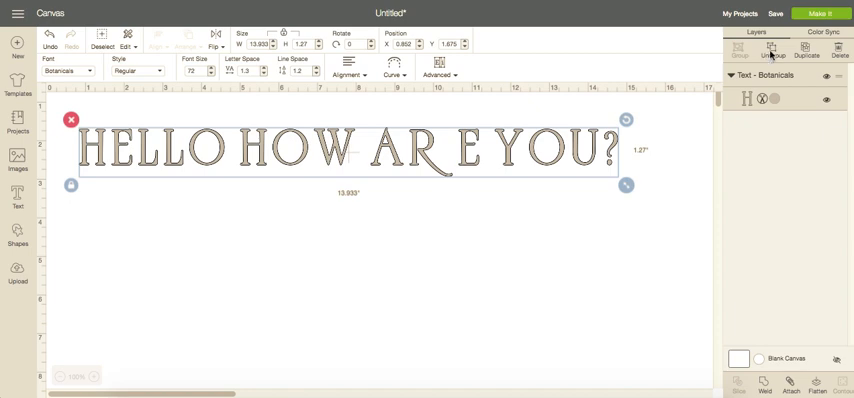
click(772, 40)
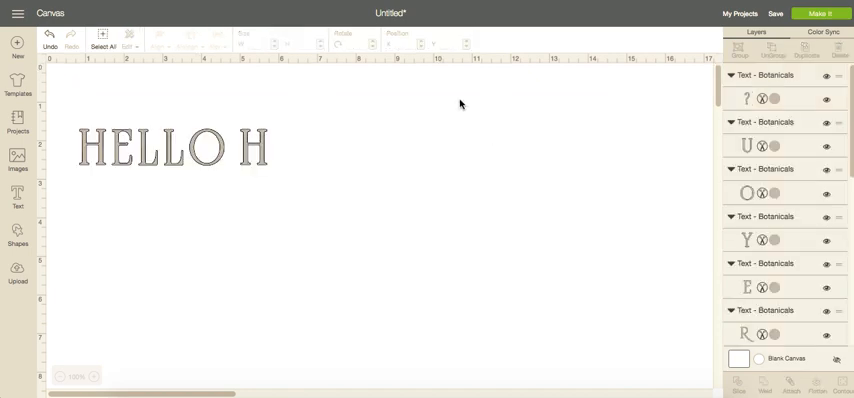
Step: Move the stray E next to AR so the line reads HELLO HOW ARE YOU?
text(OW ARE YOU?)
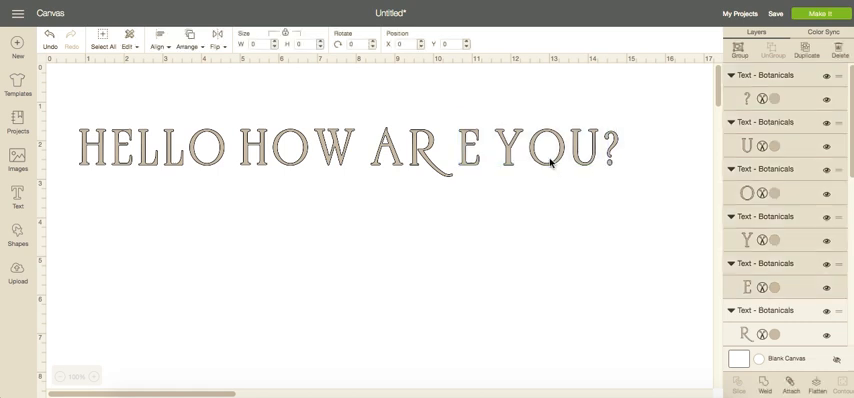
click(544, 160)
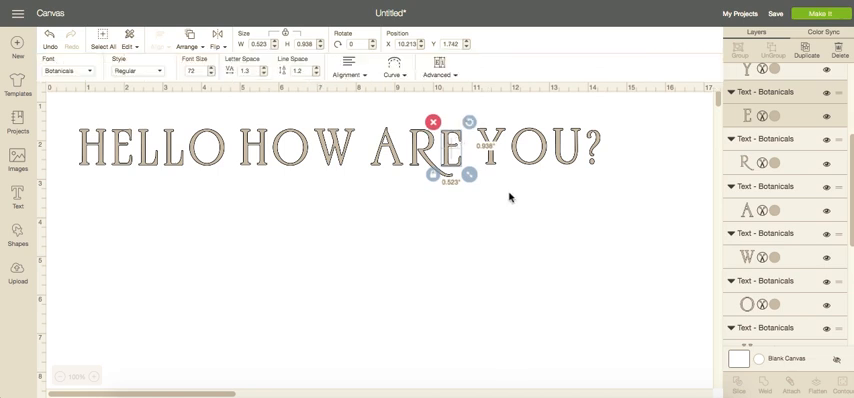
click(510, 196)
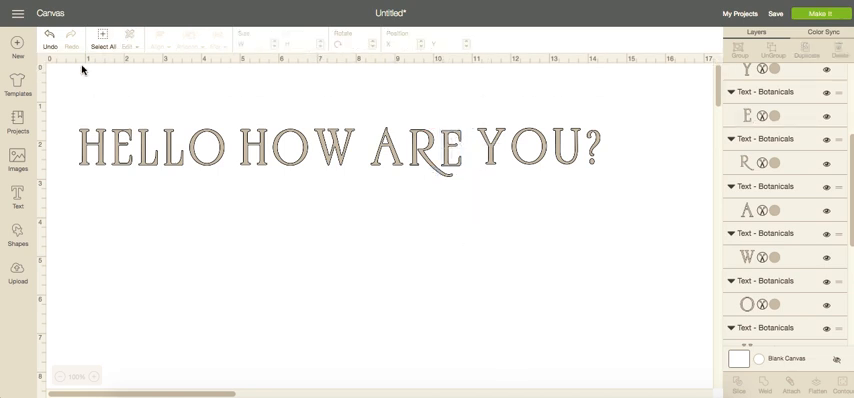
Step: Delete all the HELLO HOW ARE YOU? letters, leaving the canvas blank
click(340, 144)
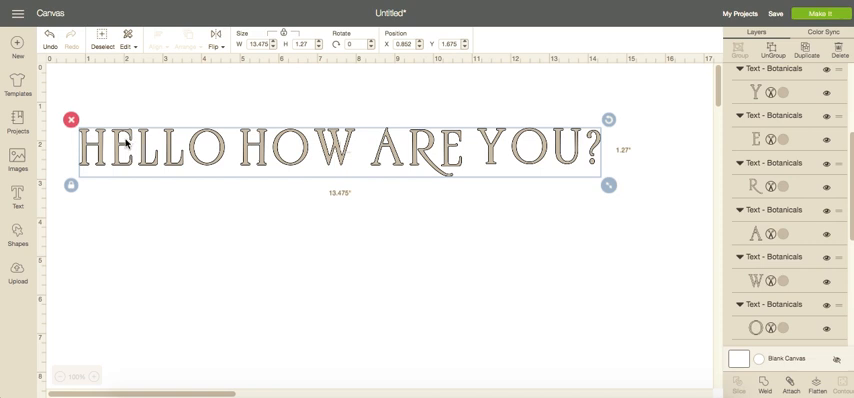
click(16, 48)
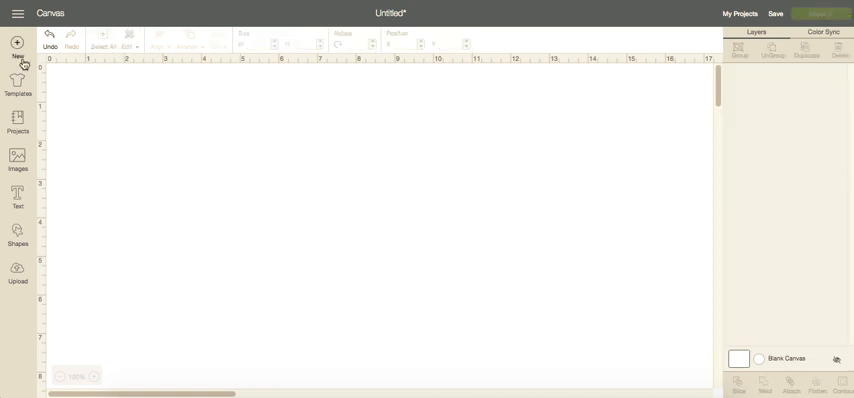
Step: Add the text 'Hi, how are you doing' and enlarge it across the canvas
click(12, 200)
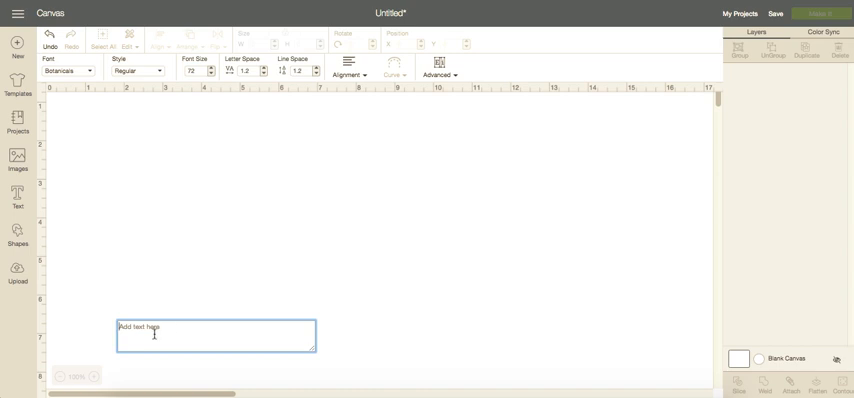
text(t)
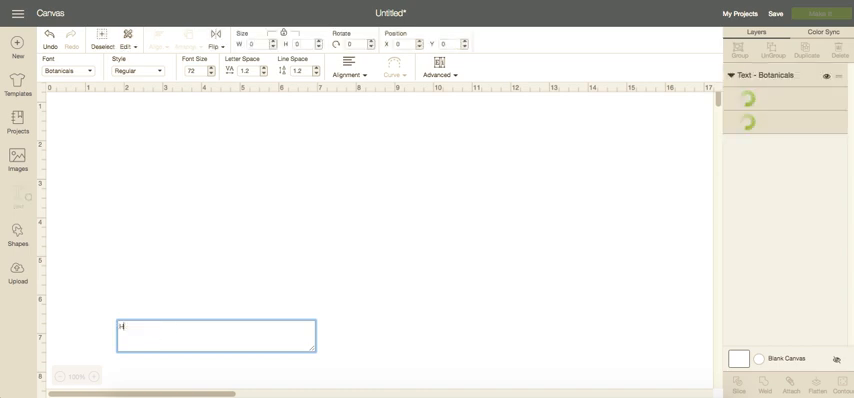
text(HI,)
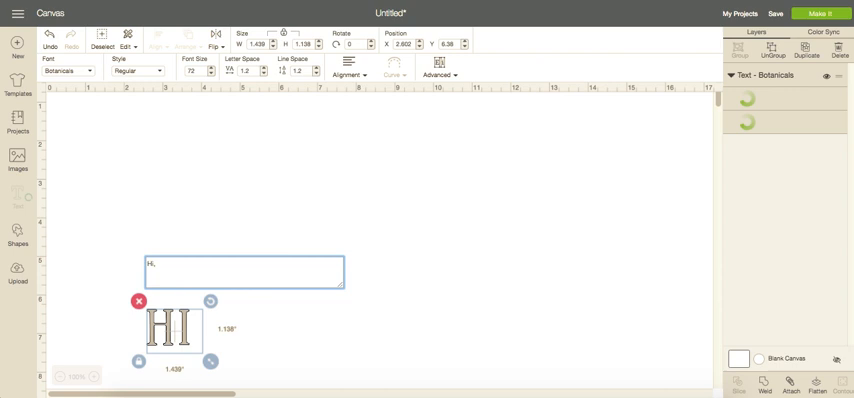
text(hi)
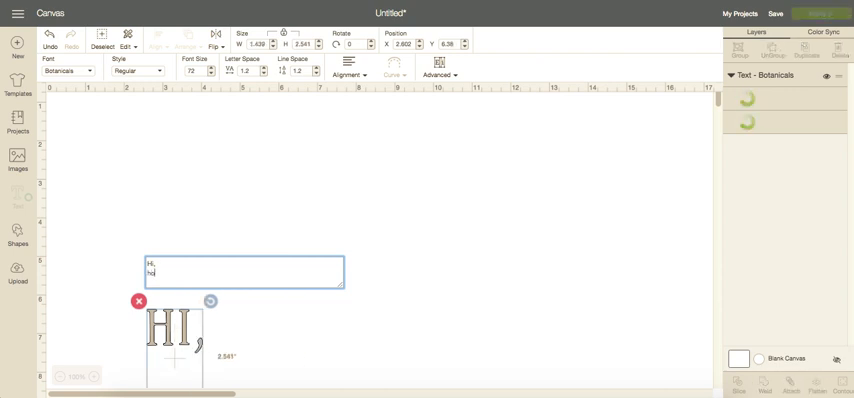
text(how are you doing)
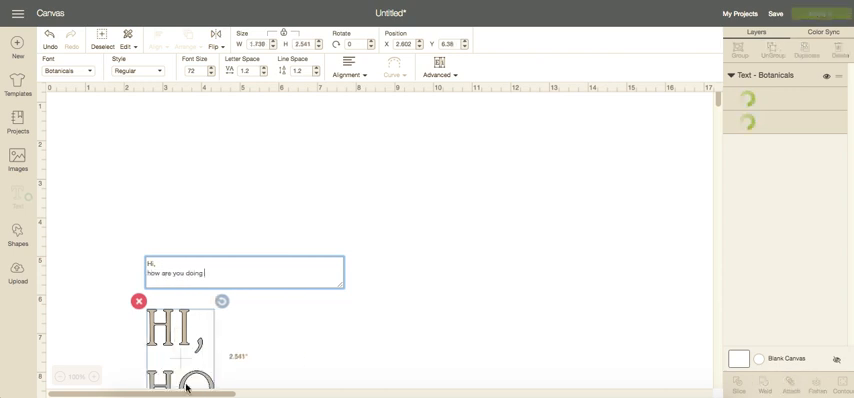
drag(220, 300, 554, 300)
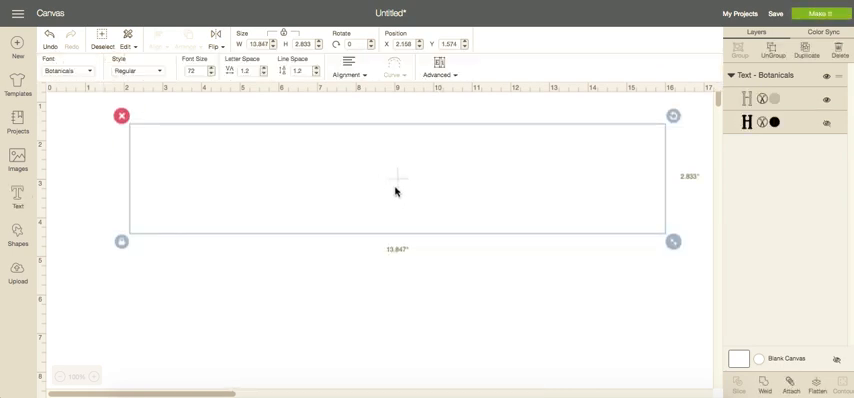
text(HI, HOW ARE YOU DOING)
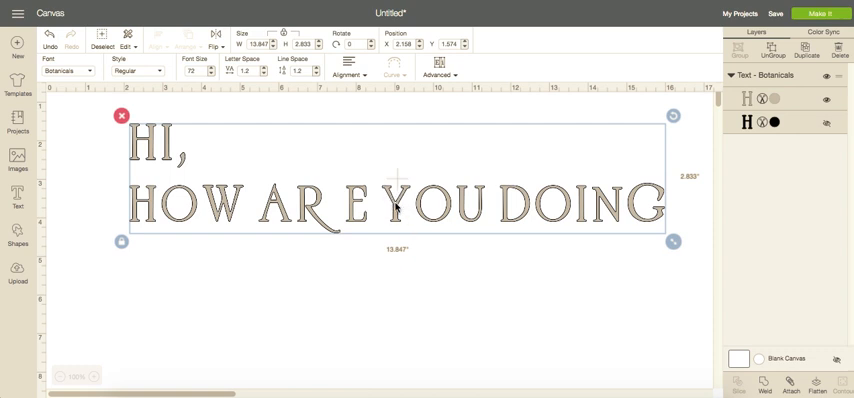
Step: Edit the text to add a new line reading 'I am fine.'
double_click(400, 204)
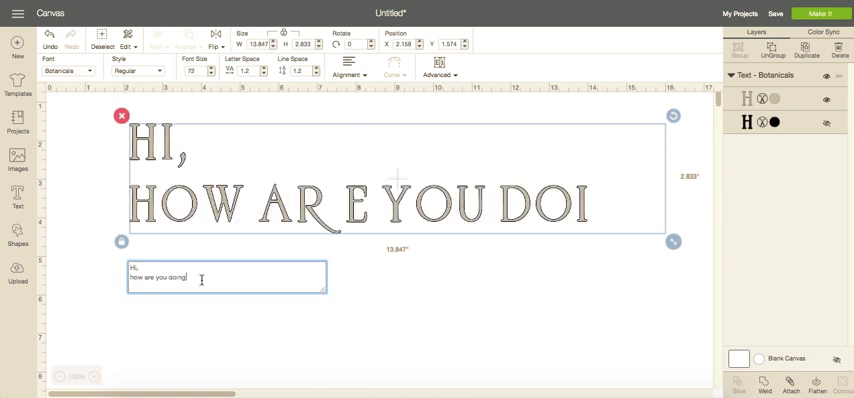
text(ng)
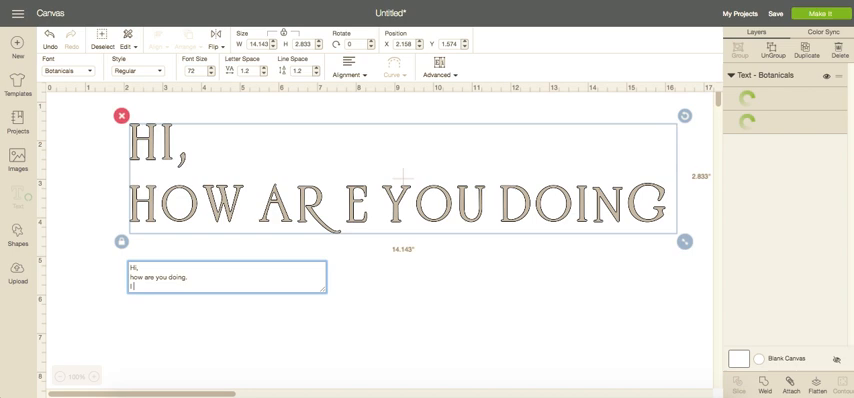
text(I am fine.)
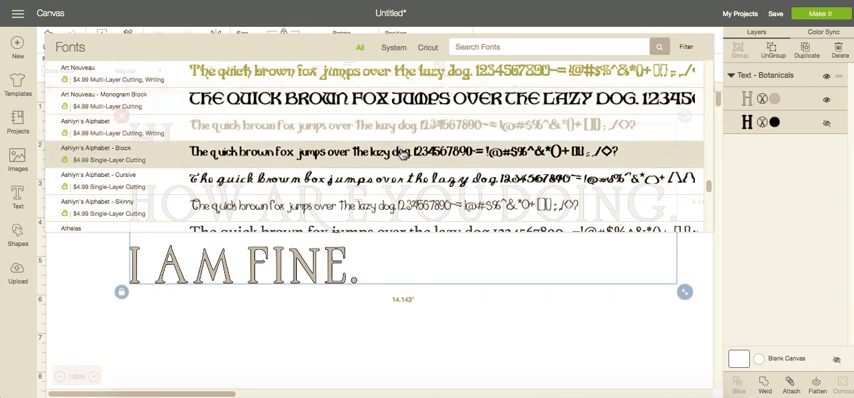
Step: Switch the text to the bold rounded Ashlyn's Alphabet font
click(96, 152)
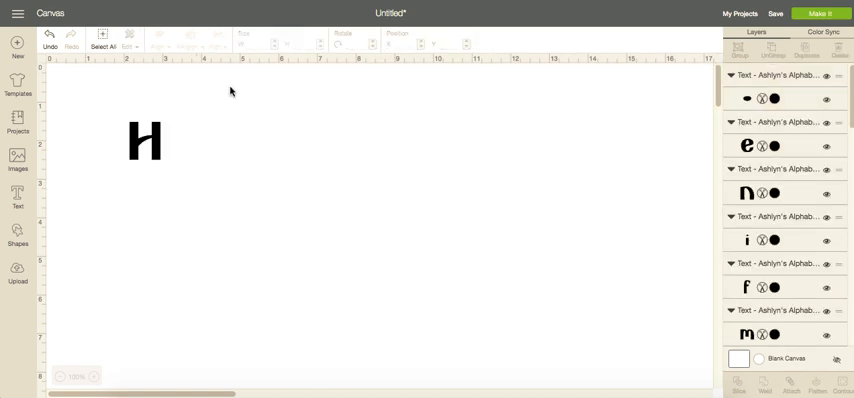
Step: Drag the second line's letters up closer to the first line
text(Hi, how are you doing. I am fine.)
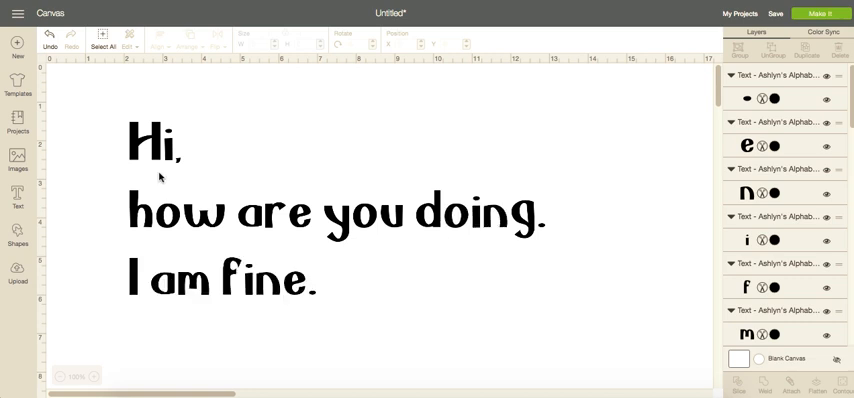
double_click(160, 212)
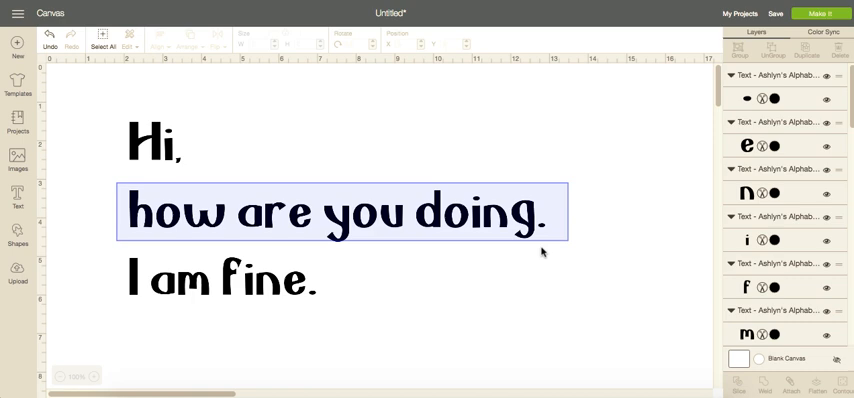
click(338, 210)
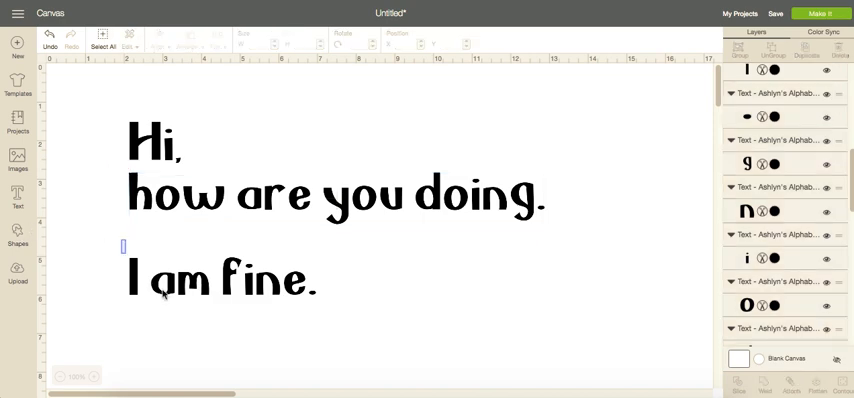
click(220, 278)
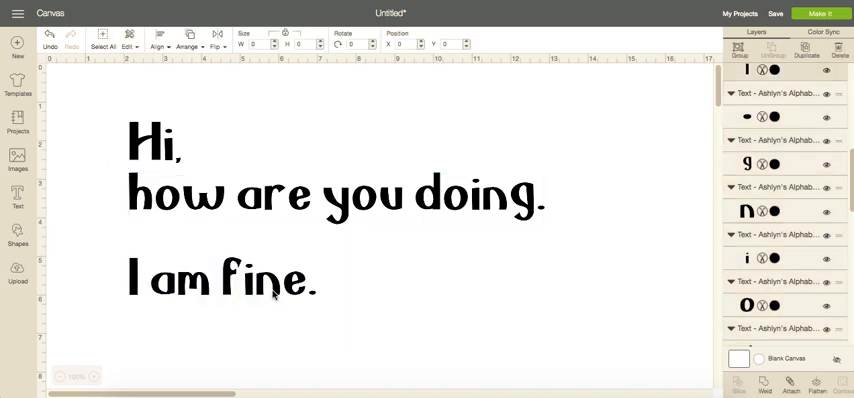
Step: Drag the third line up toward the second so all three lines sit close together
click(220, 276)
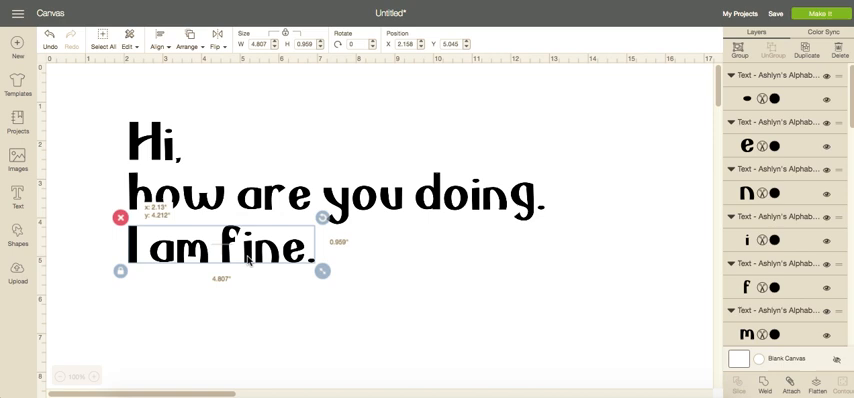
click(286, 320)
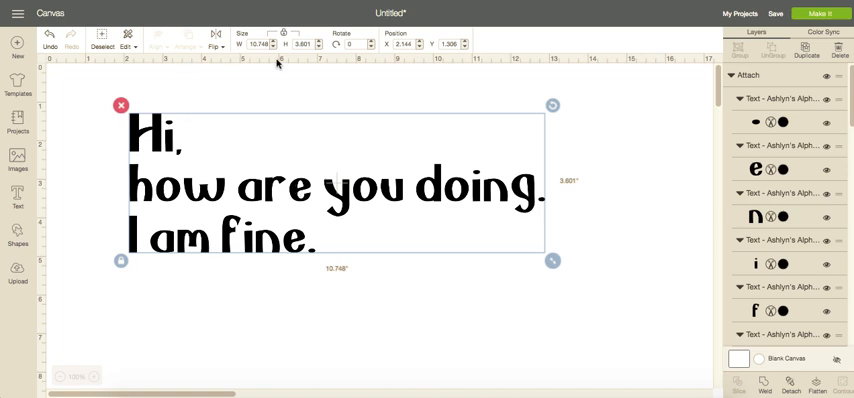
mouse_move(124, 120)
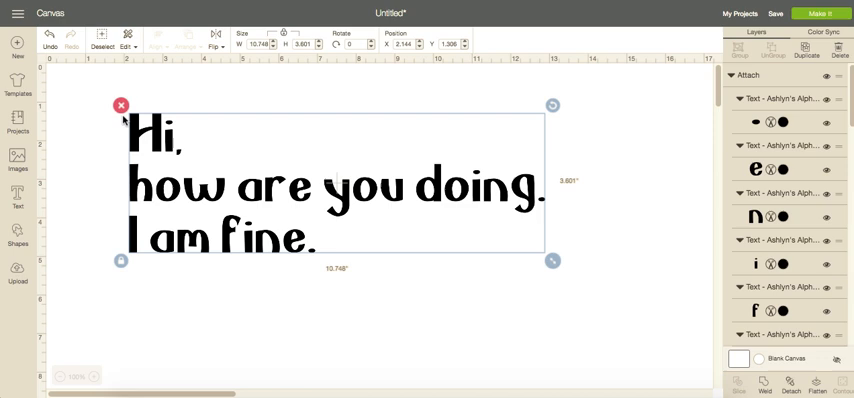